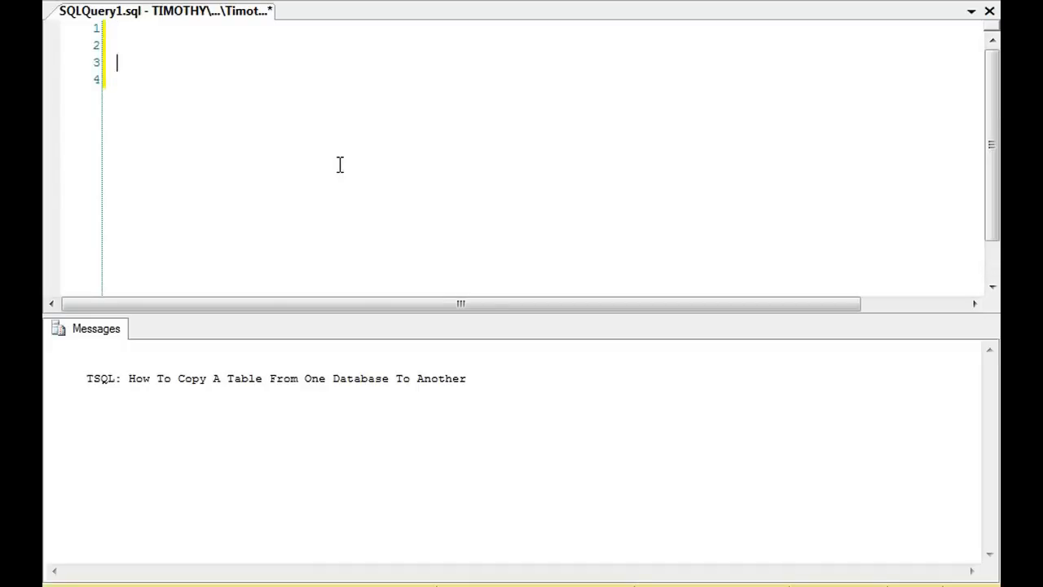
# Drop the TimeGaps table, draft DROP TABLE ValueDates, then clear the query editor.
pyautogui.write('DROP TABLE')
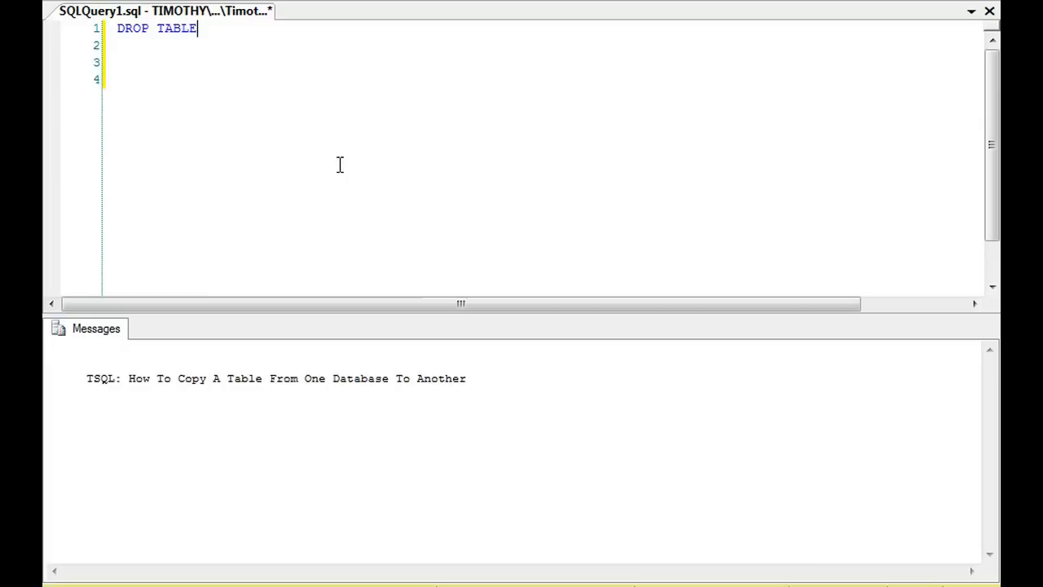
pyautogui.write('TimeGaps')
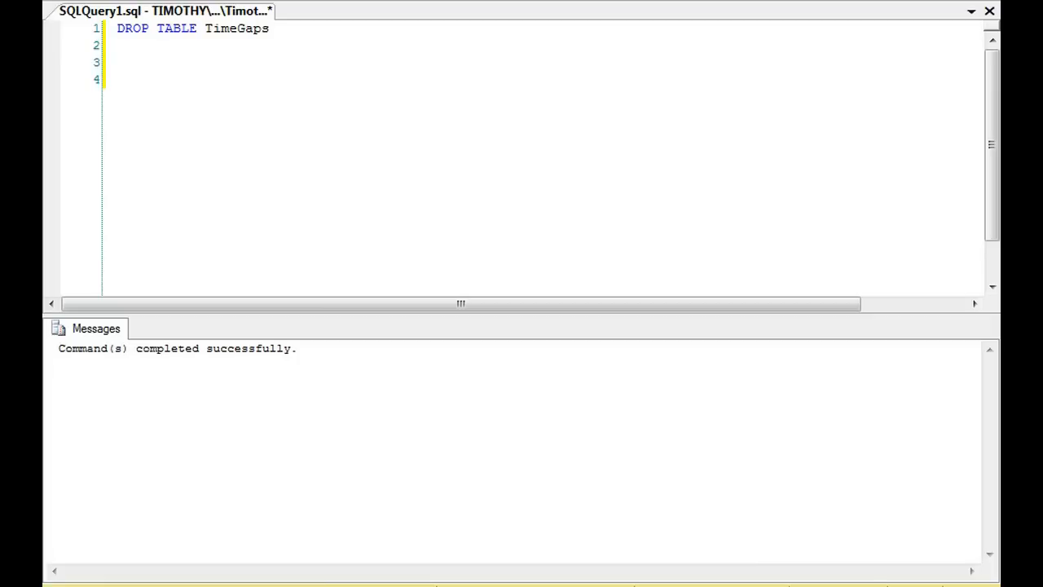
pyautogui.moveTo(181, 46)
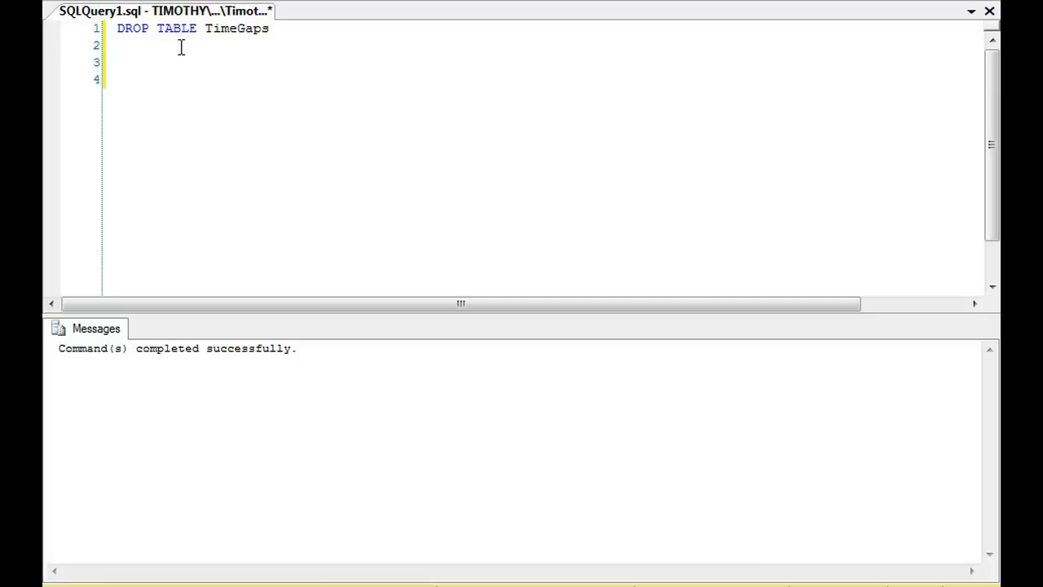
pyautogui.write('Valu')
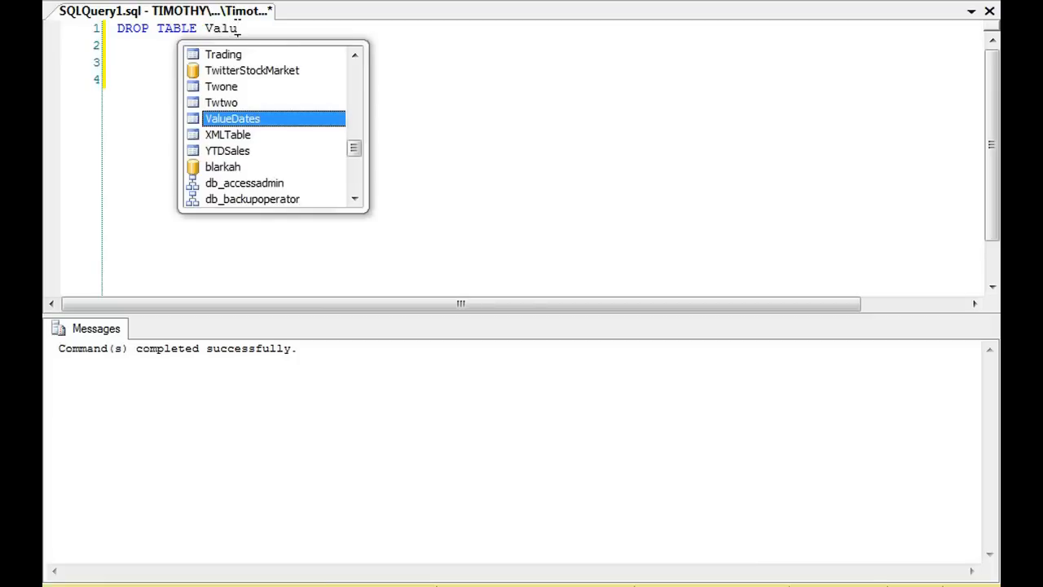
pyautogui.write('eDates')
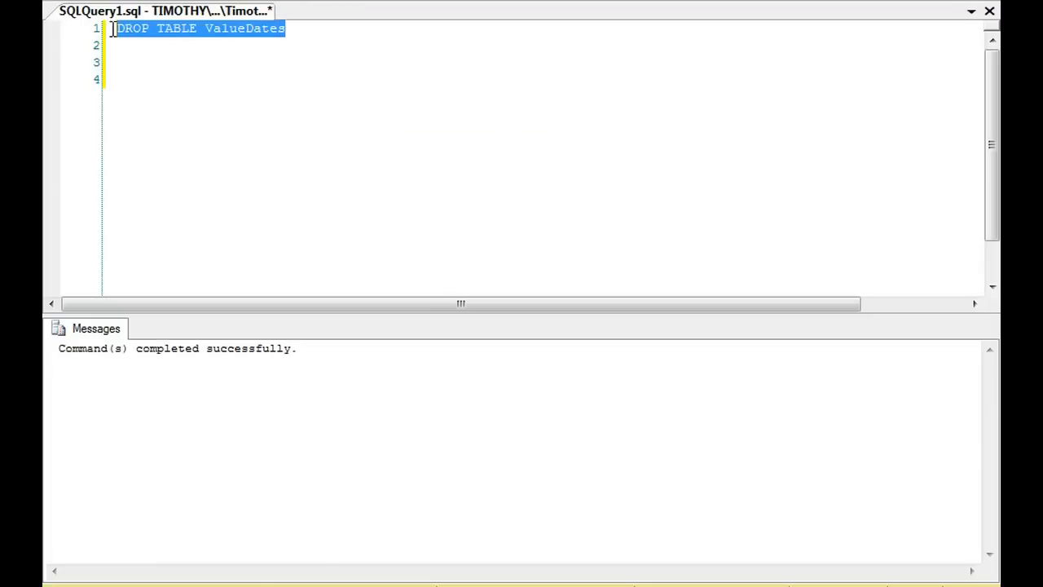
pyautogui.press('Delete')
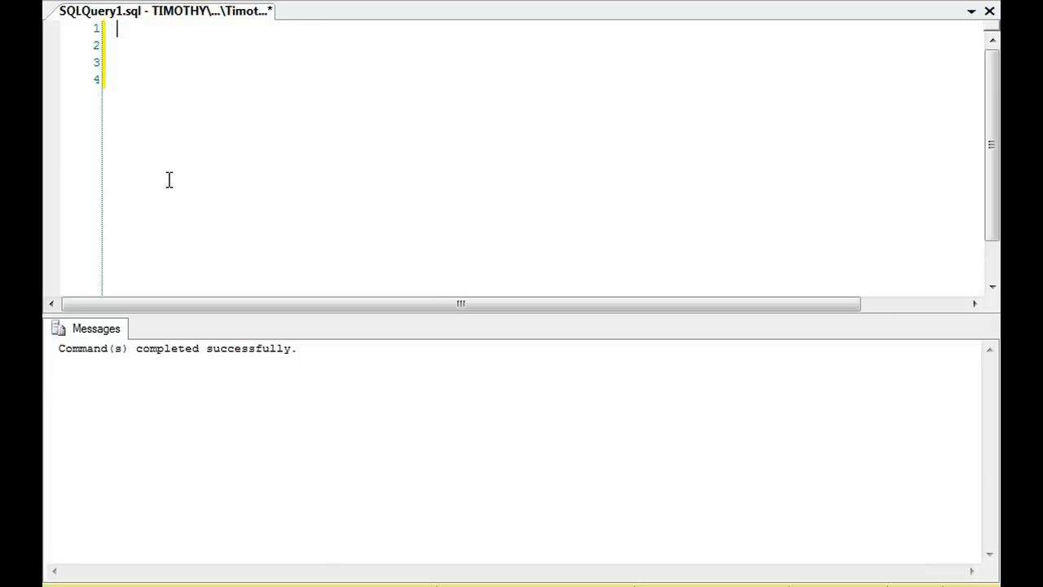
# List Bitcoin's tables from sys.tables, then retarget the script to ClientMarketing without the SELECT.
pyautogui.write('USE Bitcoin')
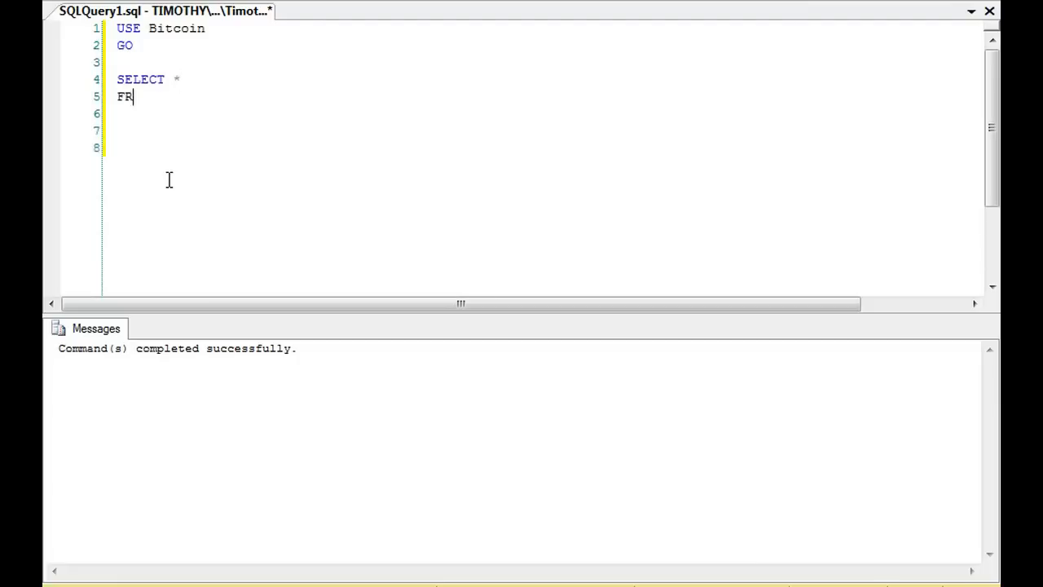
pyautogui.write('OM sys.tables')
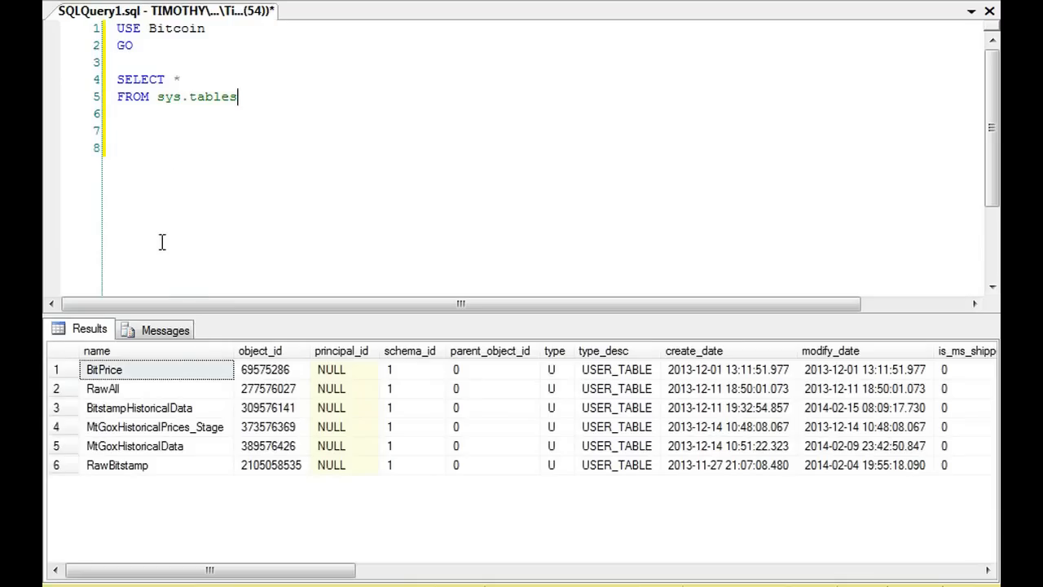
pyautogui.moveTo(270, 132)
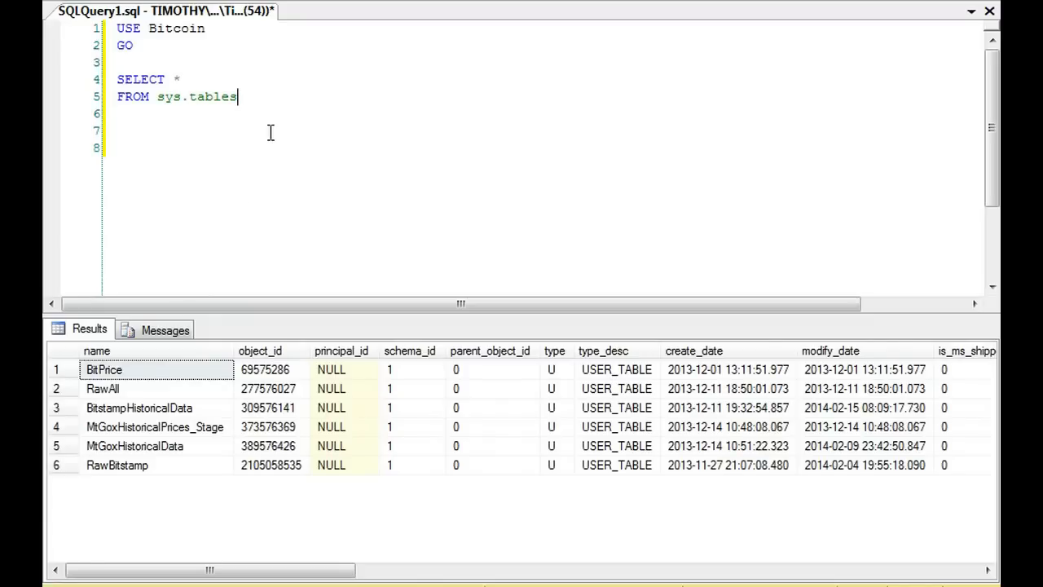
pyautogui.press('ctrl+a')
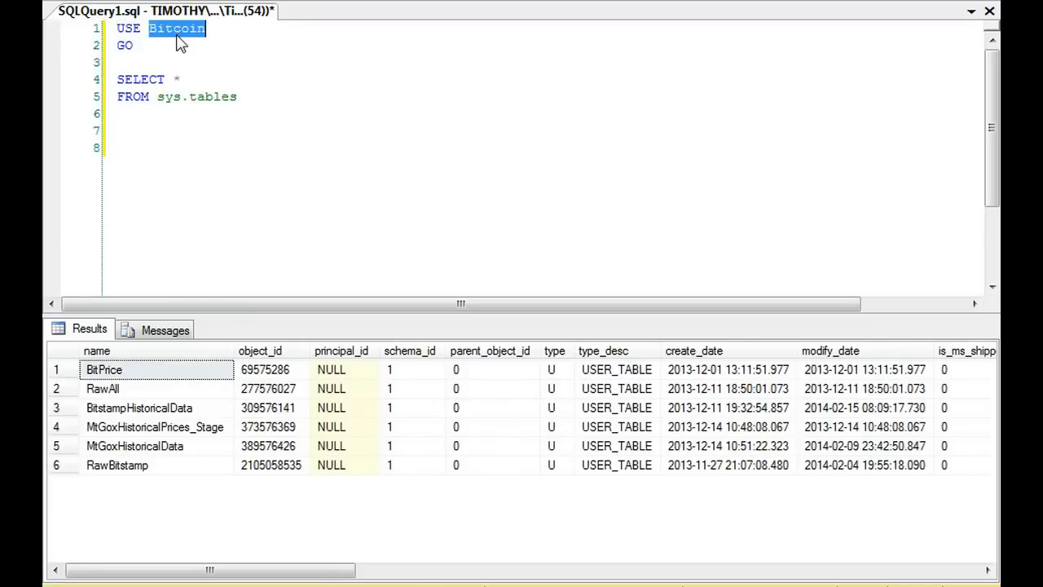
pyautogui.write('ClientMarketing')
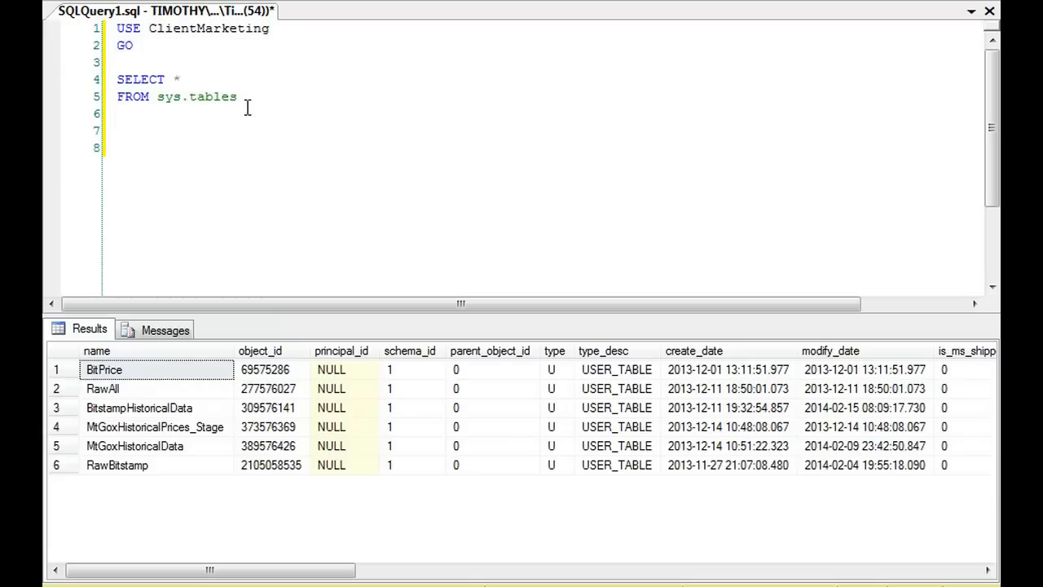
pyautogui.click(104, 369)
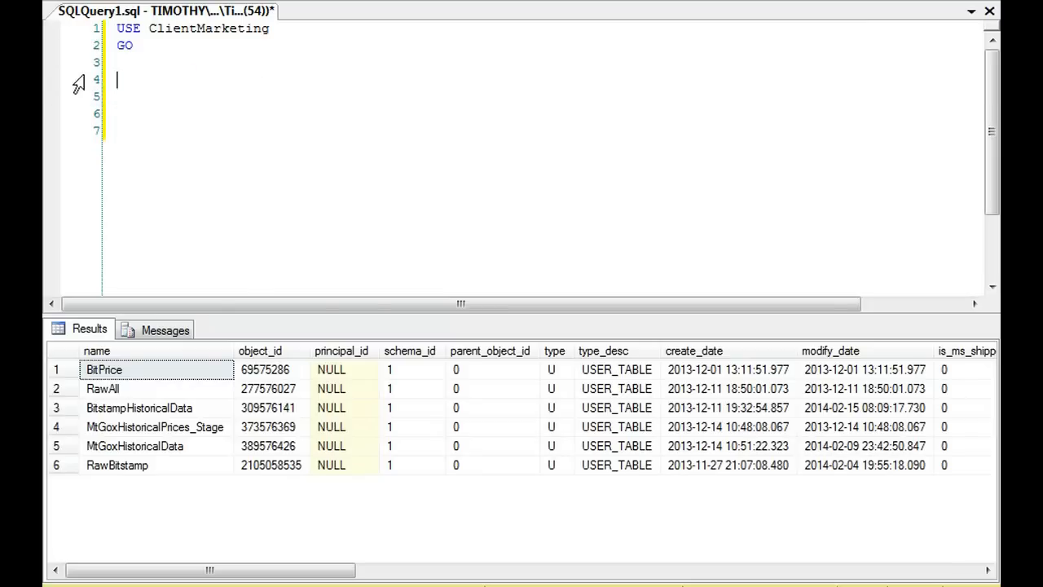
# Write SELECT * FROM Bitcoin.dbo.BitPrice, highlighting the dbo schema and BitPrice table names.
pyautogui.write('SELECT *')
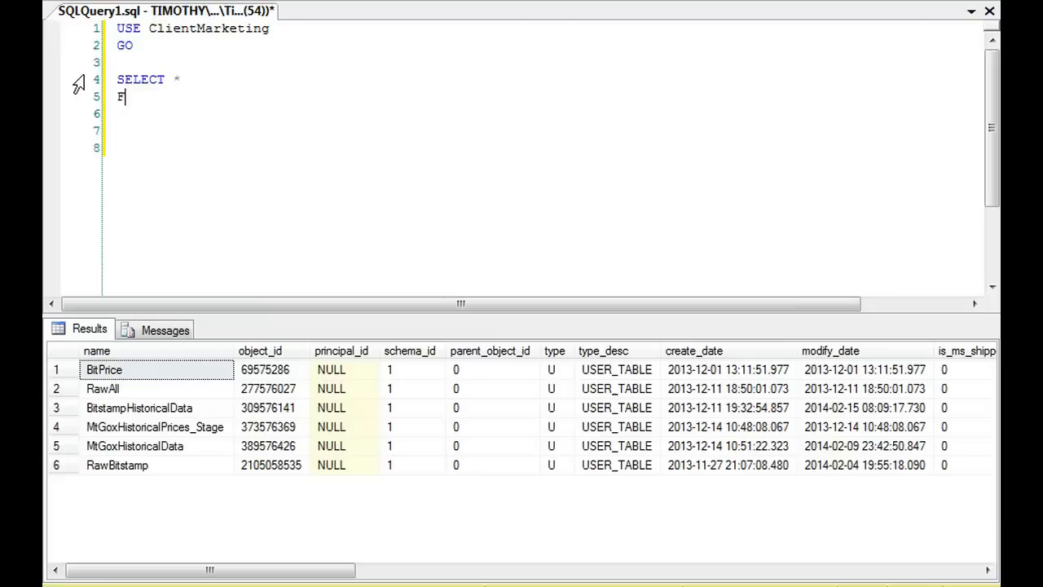
pyautogui.write('ROM Bitcoin.')
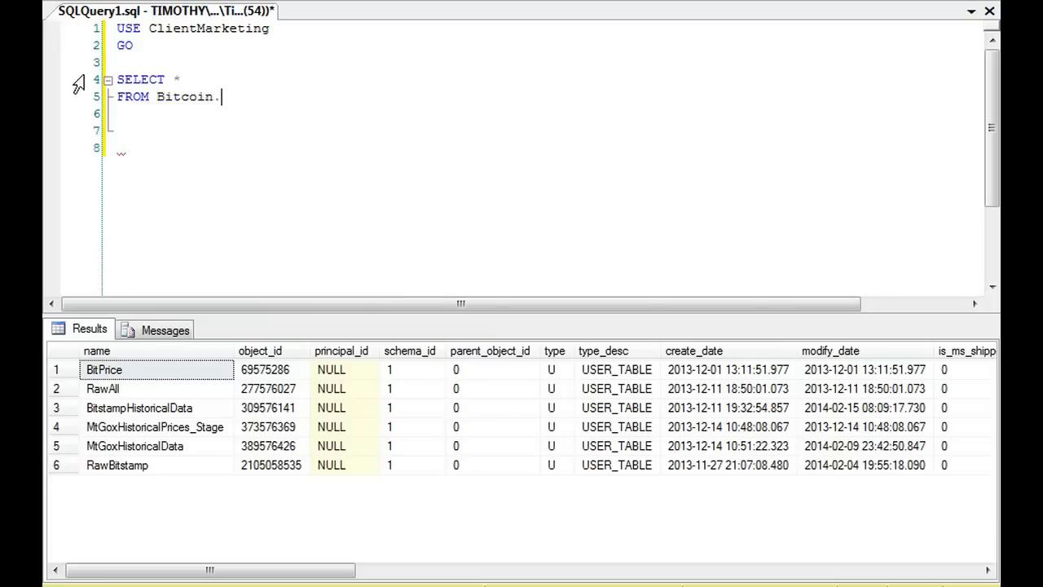
pyautogui.write('dbo.BitPrice')
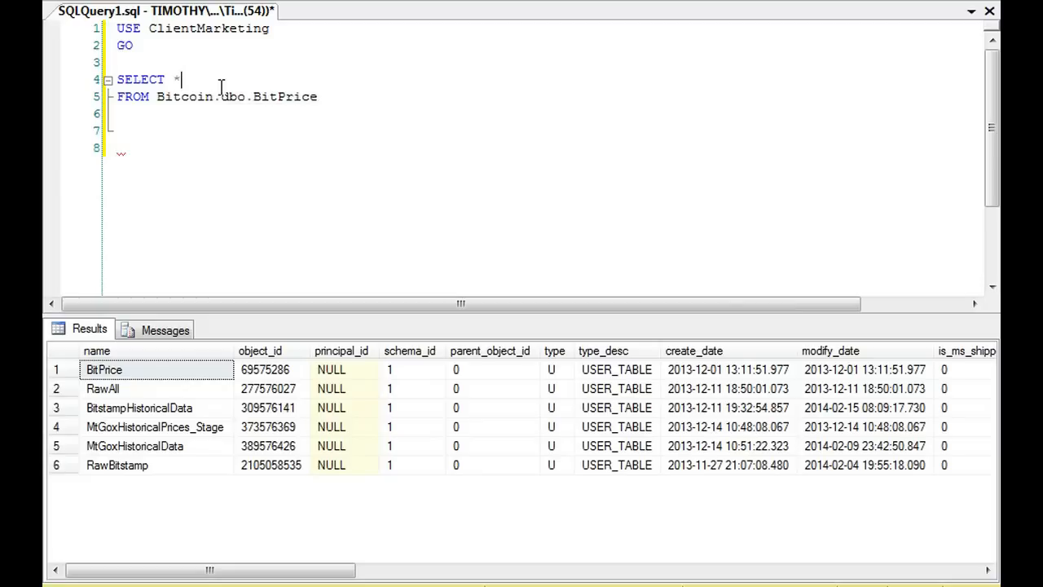
pyautogui.doubleClick(233, 97)
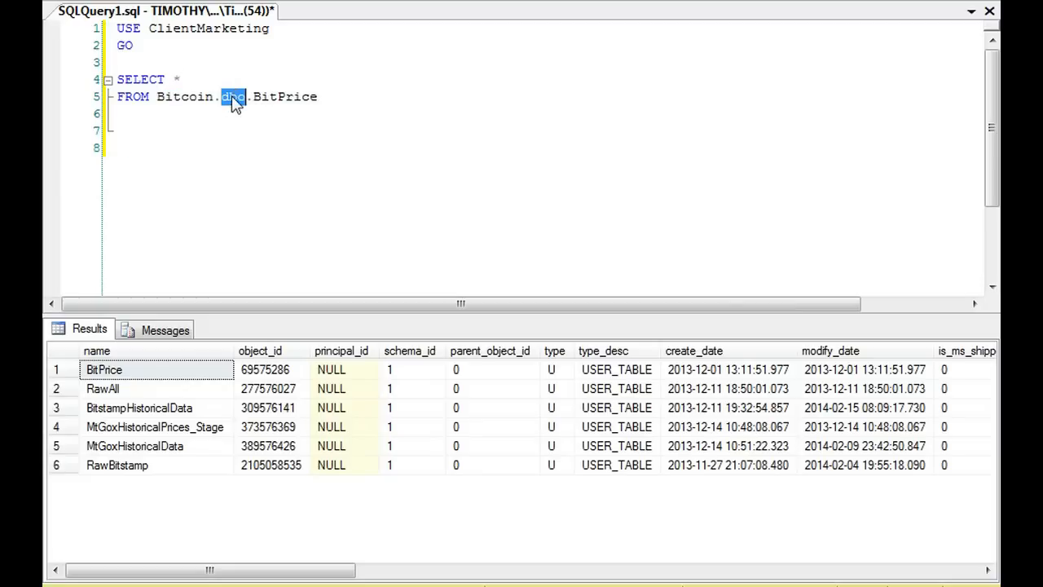
pyautogui.doubleClick(285, 96)
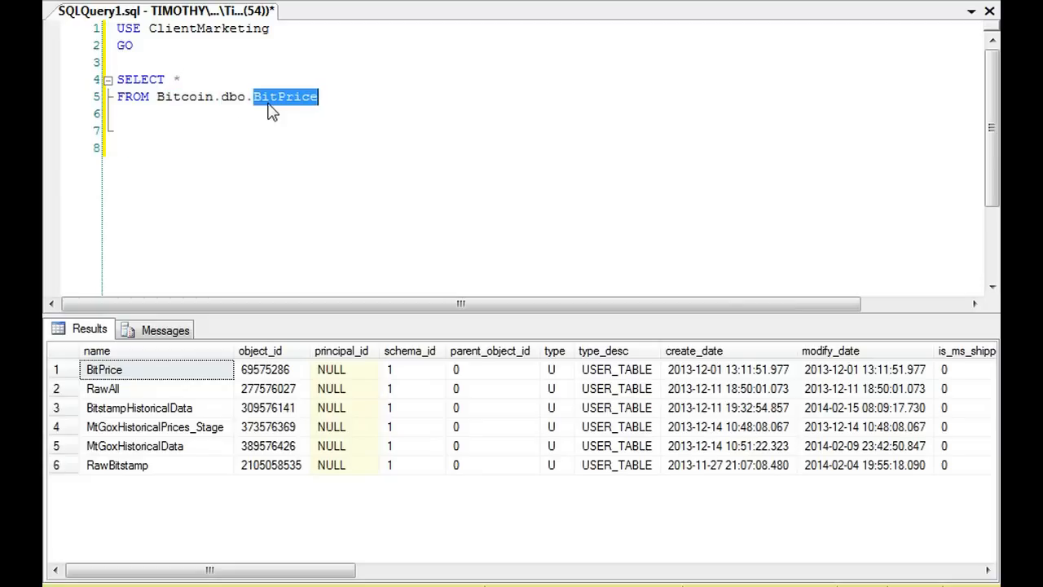
pyautogui.click(162, 45)
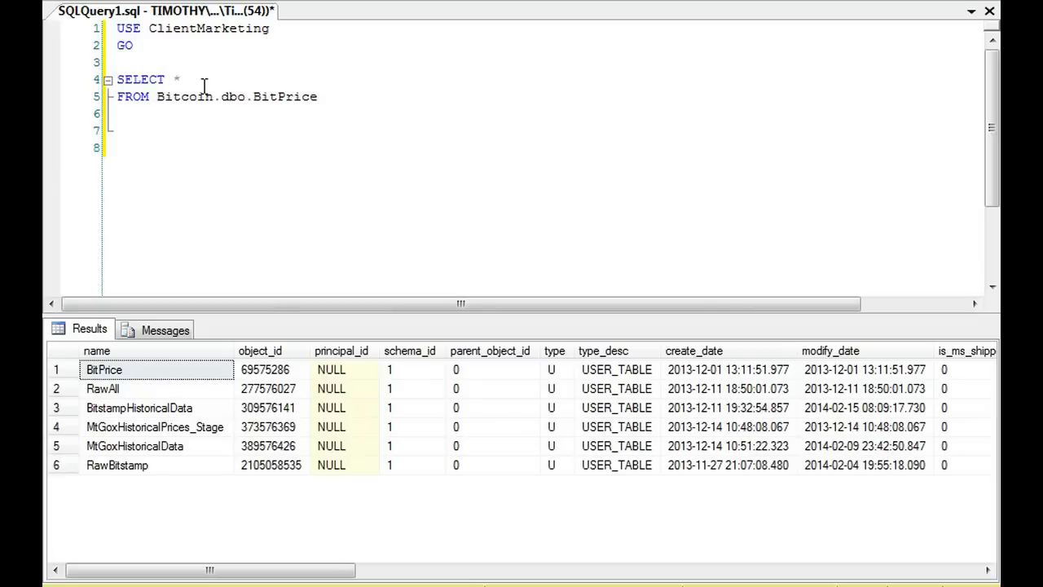
# Add INTO CMBitPrice so the rows go into a new CMBitPrice table.
pyautogui.write('INTO Bit')
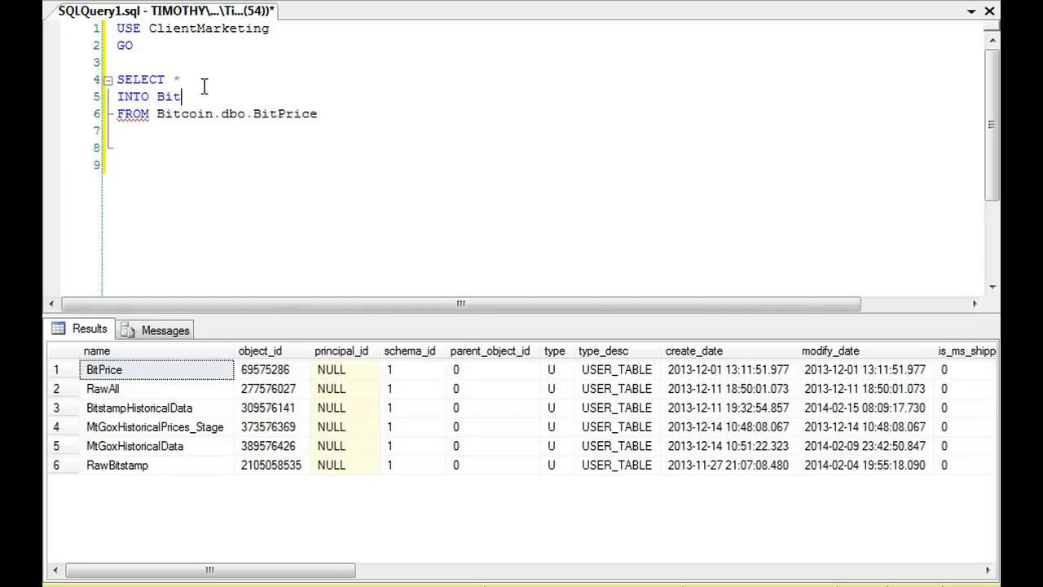
pyautogui.press('Backspace')
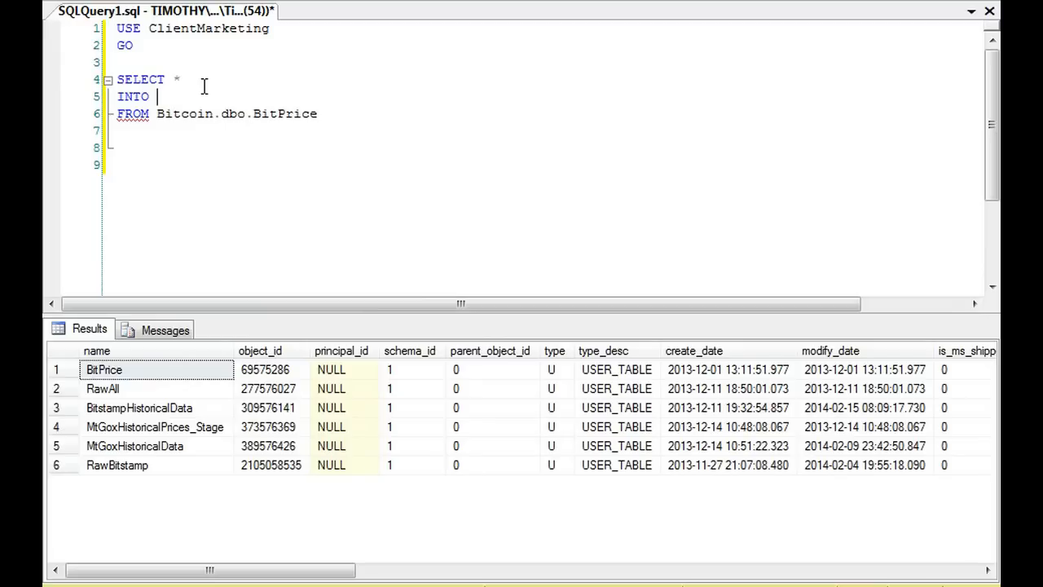
pyautogui.write('CMBit')
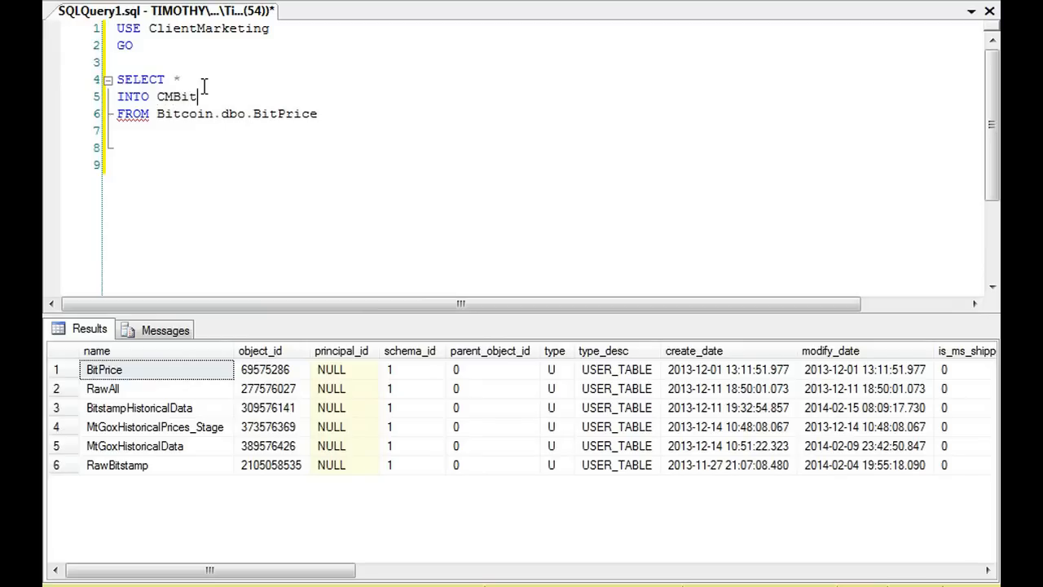
pyautogui.write('Price')
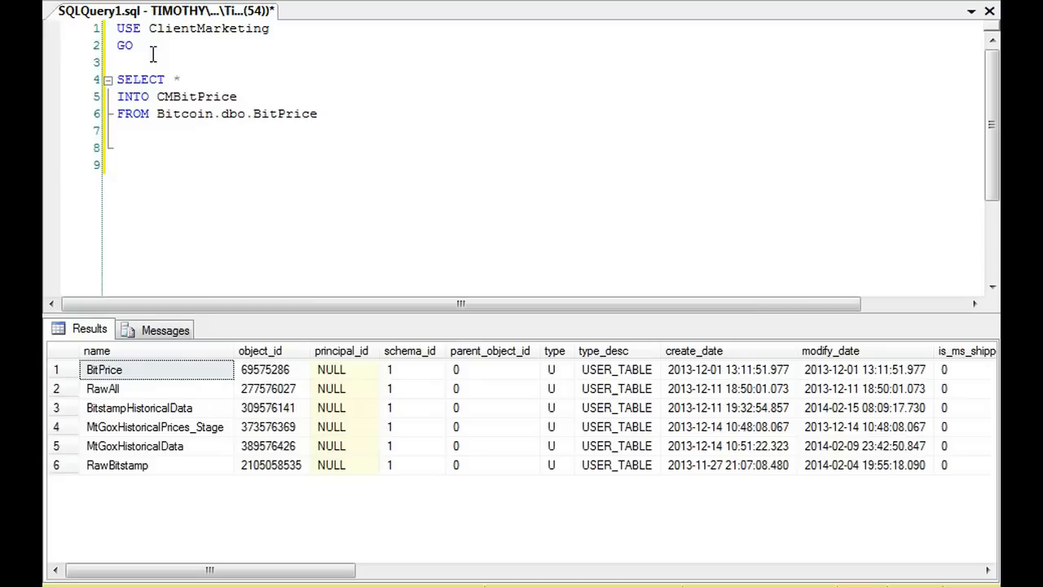
# Run SELECT name FROM sys.tables to see ClientMarketing's 28 tables, then delete that query.
pyautogui.write('SELECX')
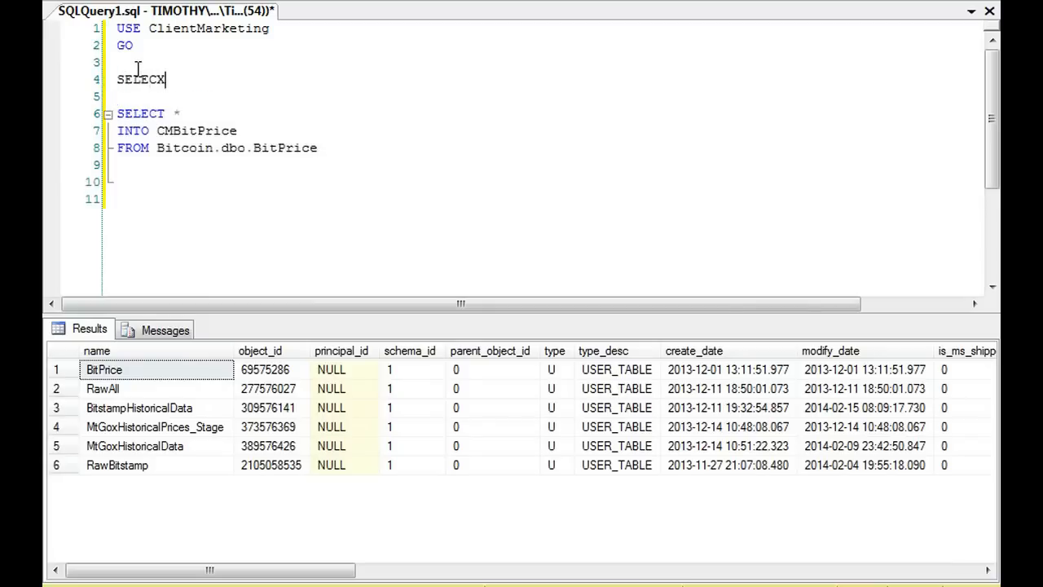
pyautogui.press('BackSpace')
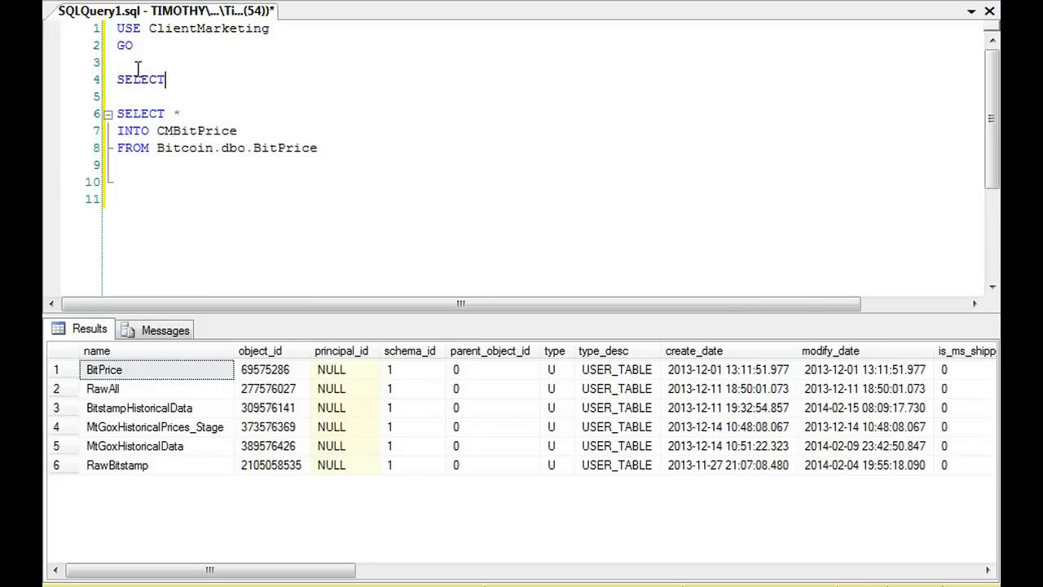
pyautogui.write('name')
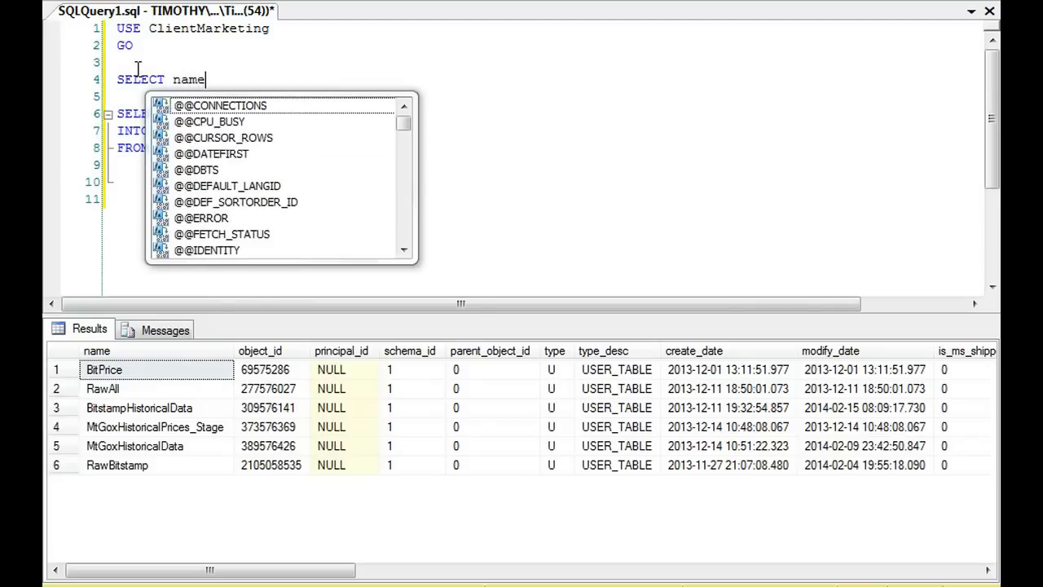
pyautogui.write('FROM sys.tables')
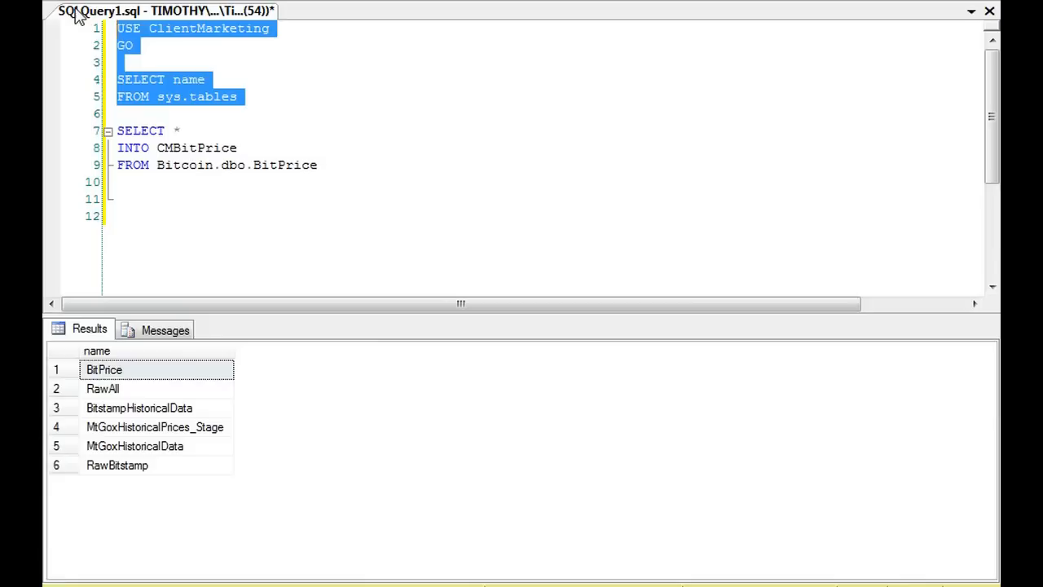
pyautogui.scroll(-3)
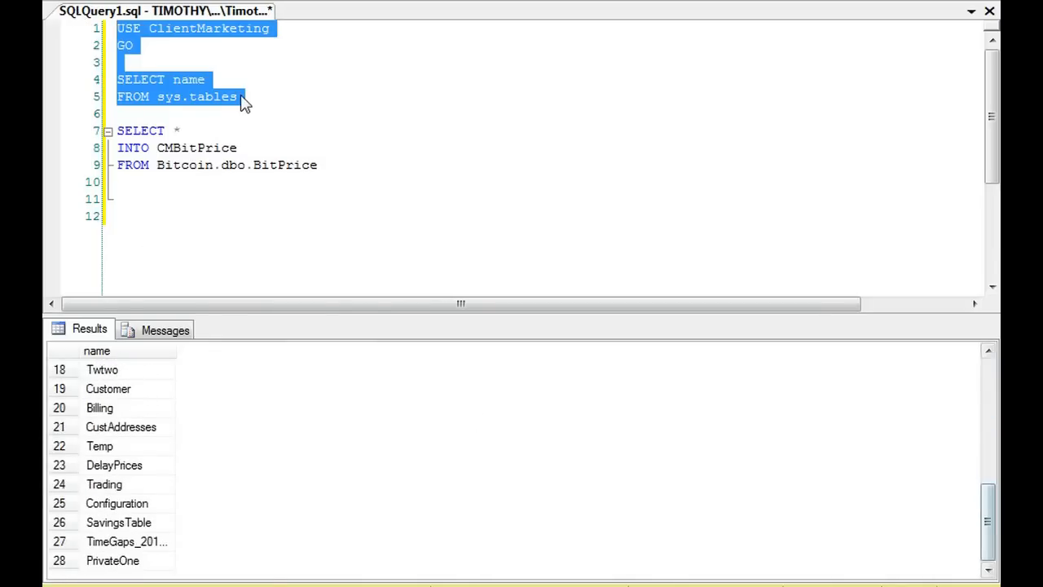
pyautogui.press('Delete')
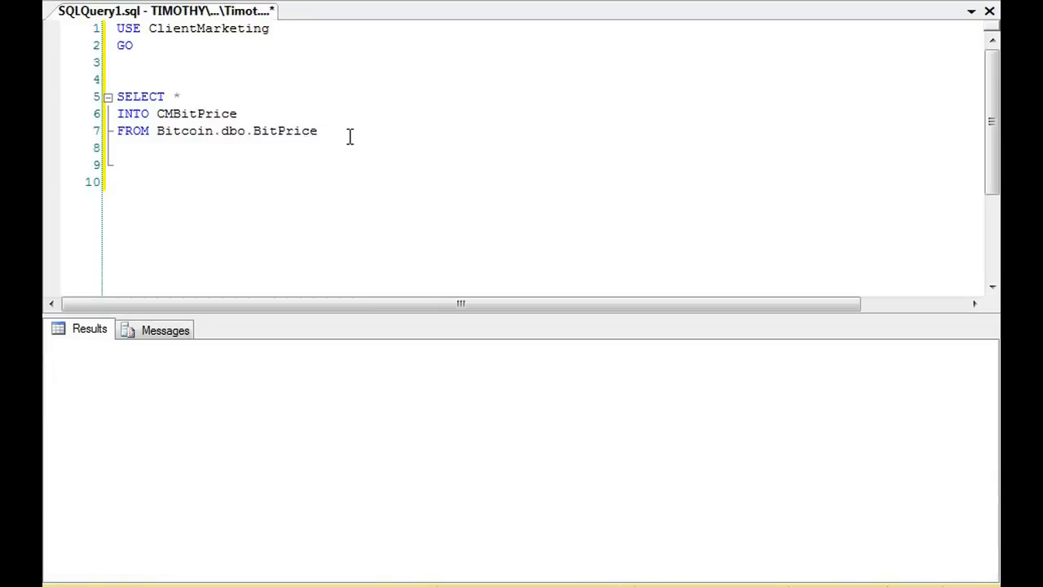
# Copy 330,432 BitPrice rows into CMBitPrice and view them with SELECT * FROM CMBitPrice.
pyautogui.press('F5')
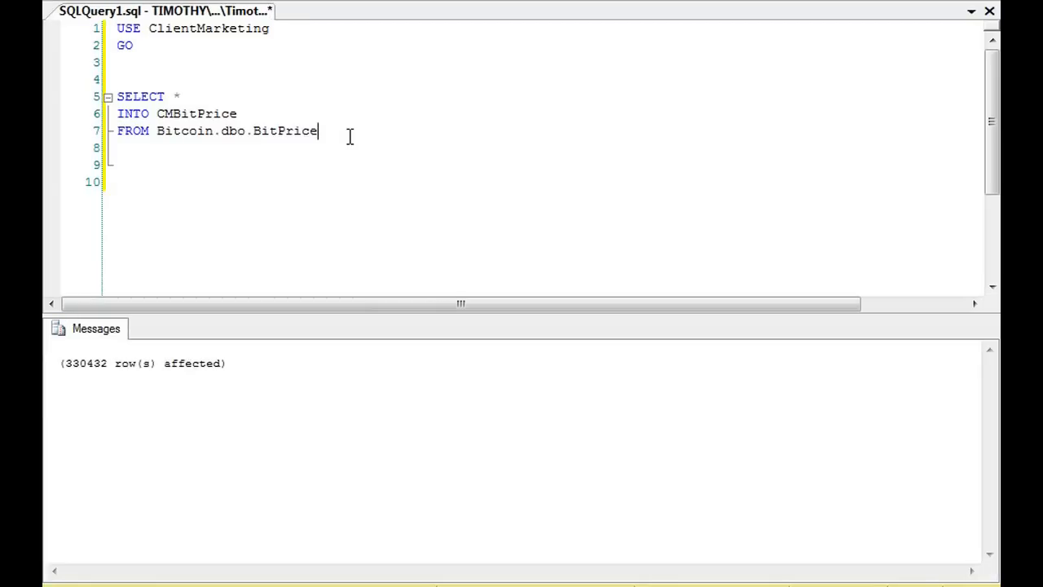
pyautogui.moveTo(143, 272)
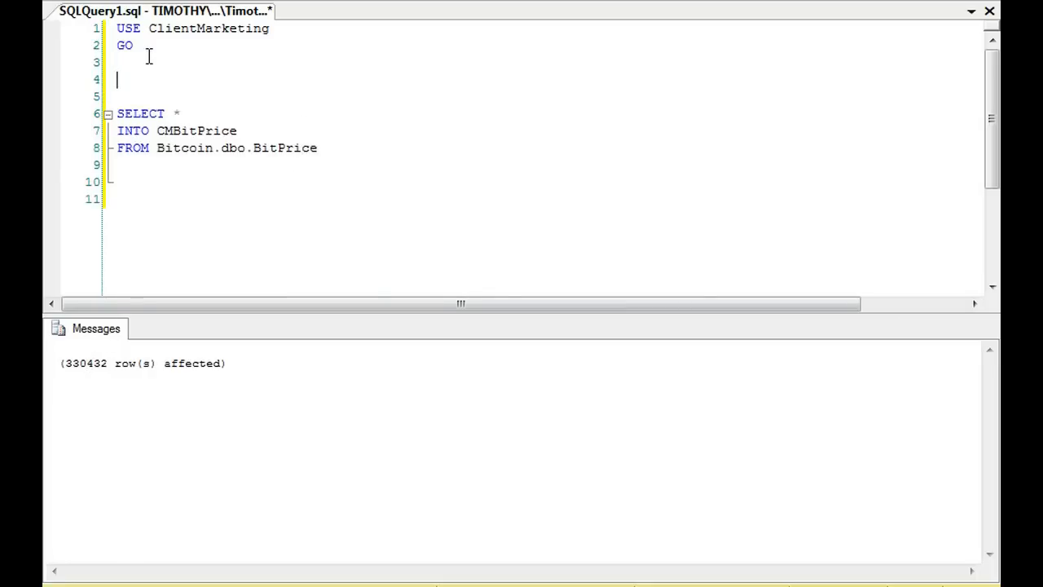
pyautogui.write('SELECT *')
pyautogui.click(542, 96)
pyautogui.write('FROM')
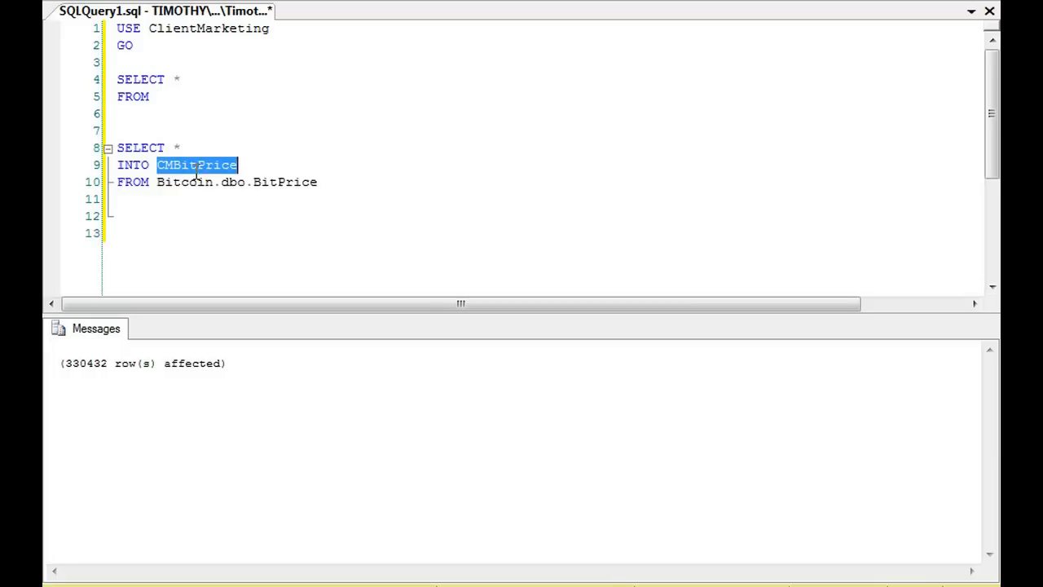
pyautogui.write('CMBitPrice')
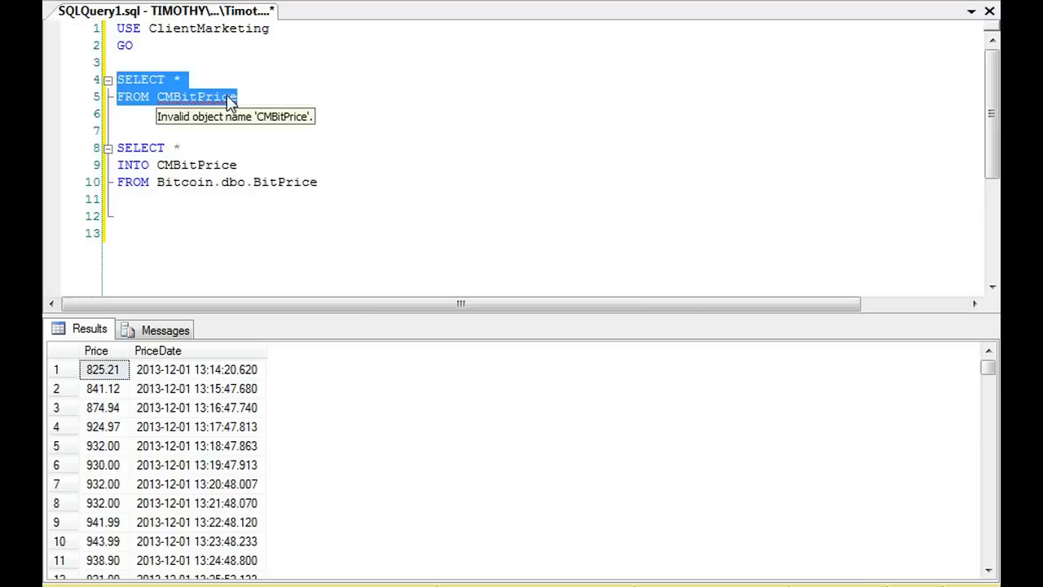
pyautogui.write('DROP')
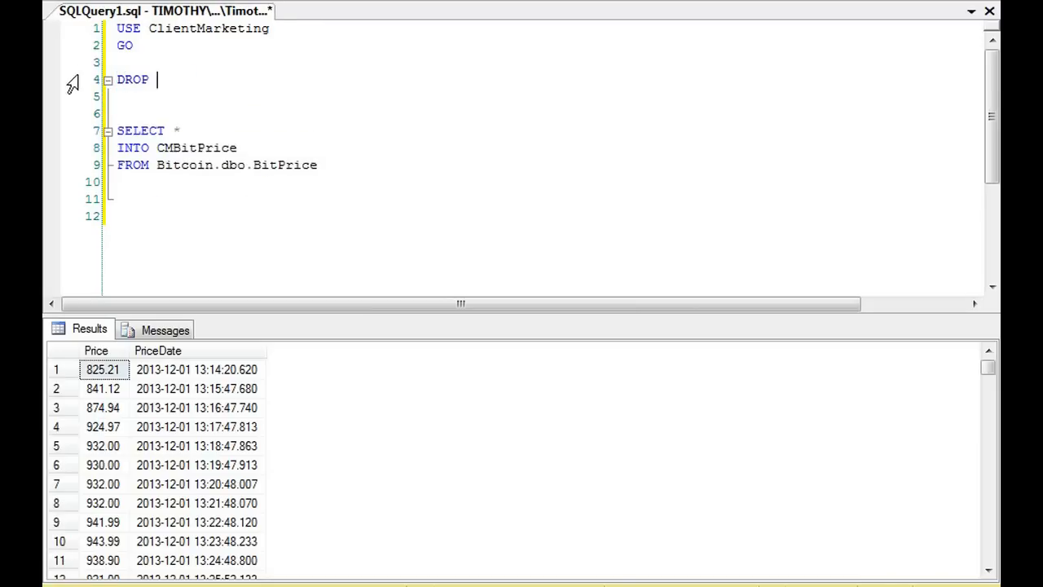
# Run DROP TABLE CMBitPrice against ClientMarketing.
pyautogui.write('TABLE')
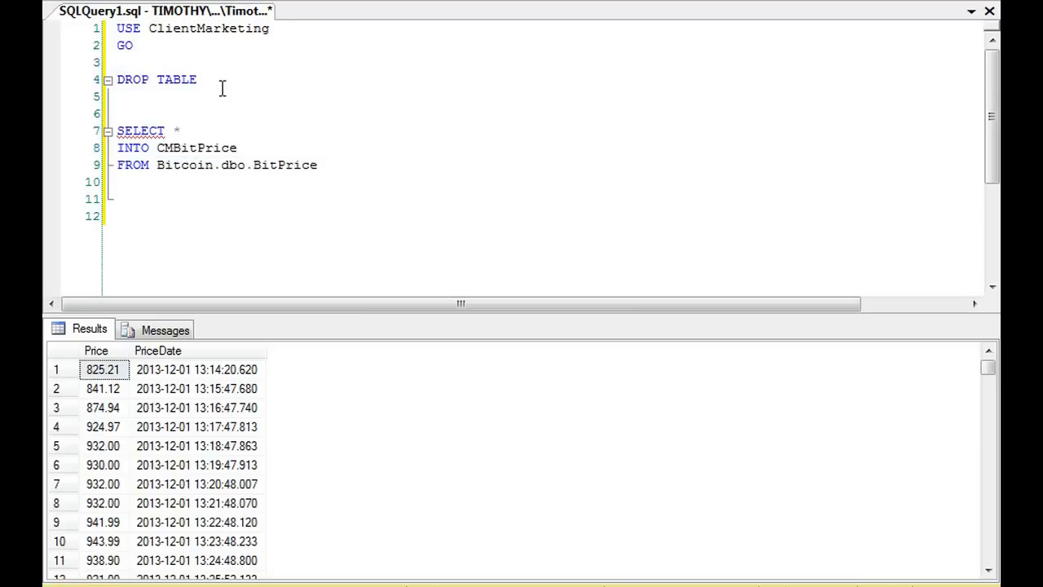
pyautogui.write('CMBitPrice')
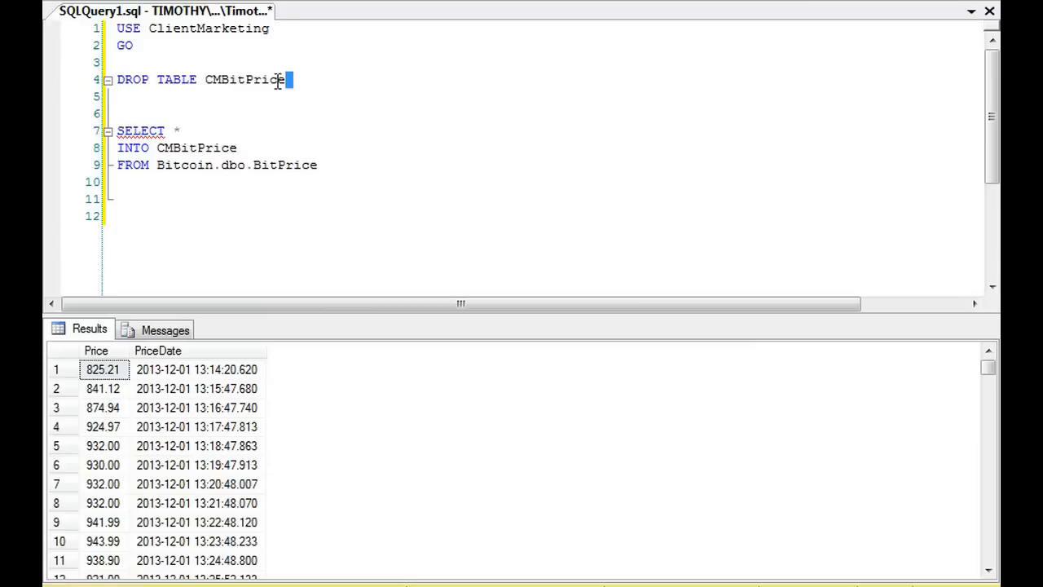
pyautogui.press('F5')
pyautogui.write('S')
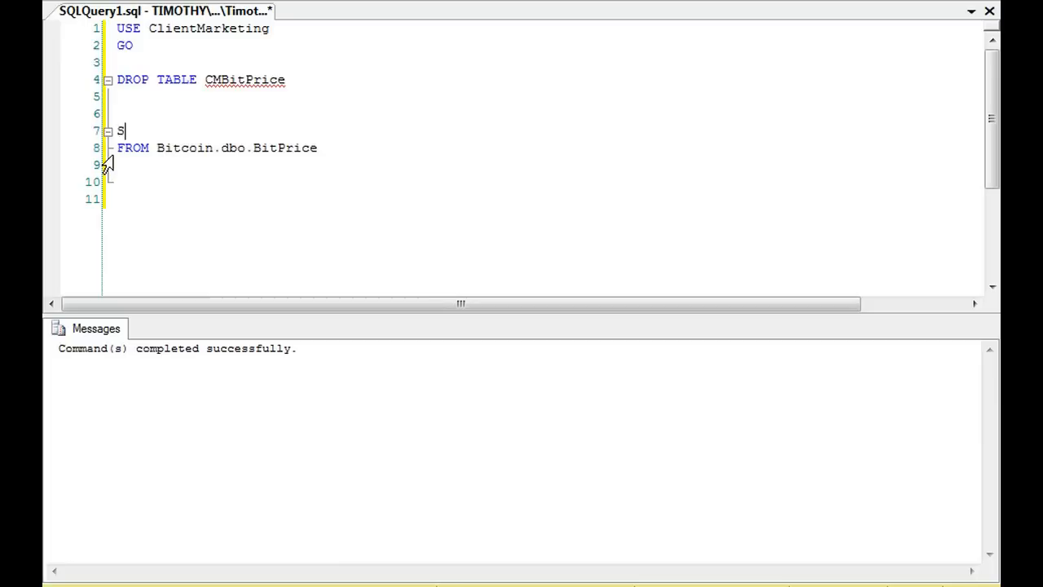
# Write INSERT INTO CMBitPrice SELECT * FROM Bitcoin.dbo.BitPrice in place of SELECT INTO.
pyautogui.write('INSERT INTO')
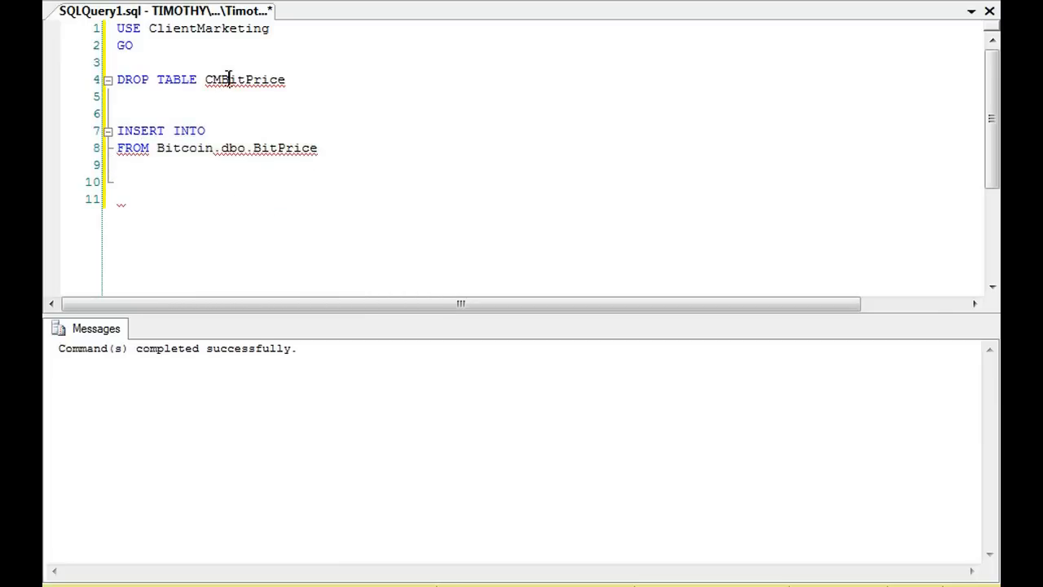
pyautogui.write('CMBitPrice')
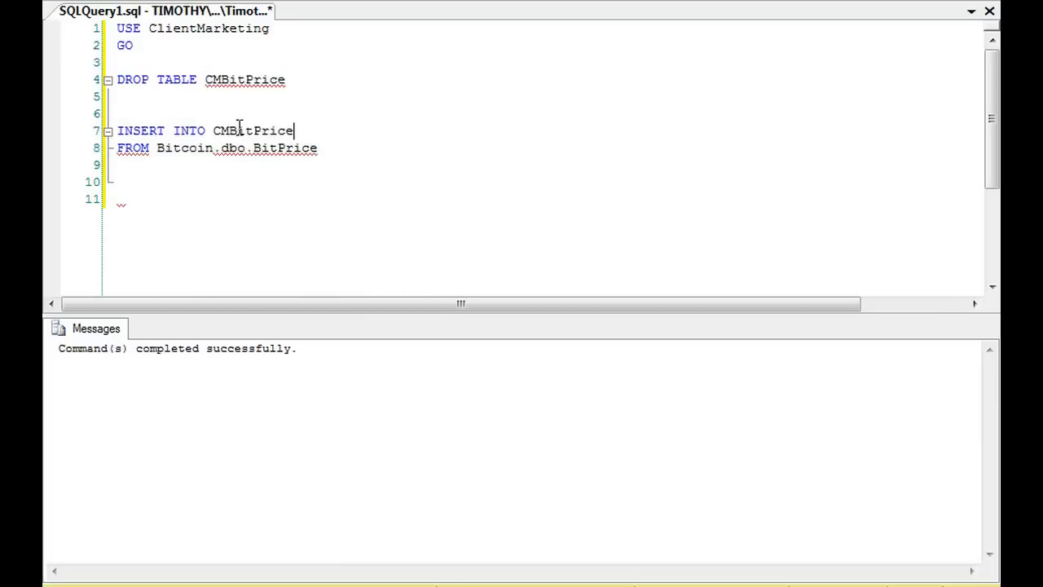
pyautogui.write('SELECT')
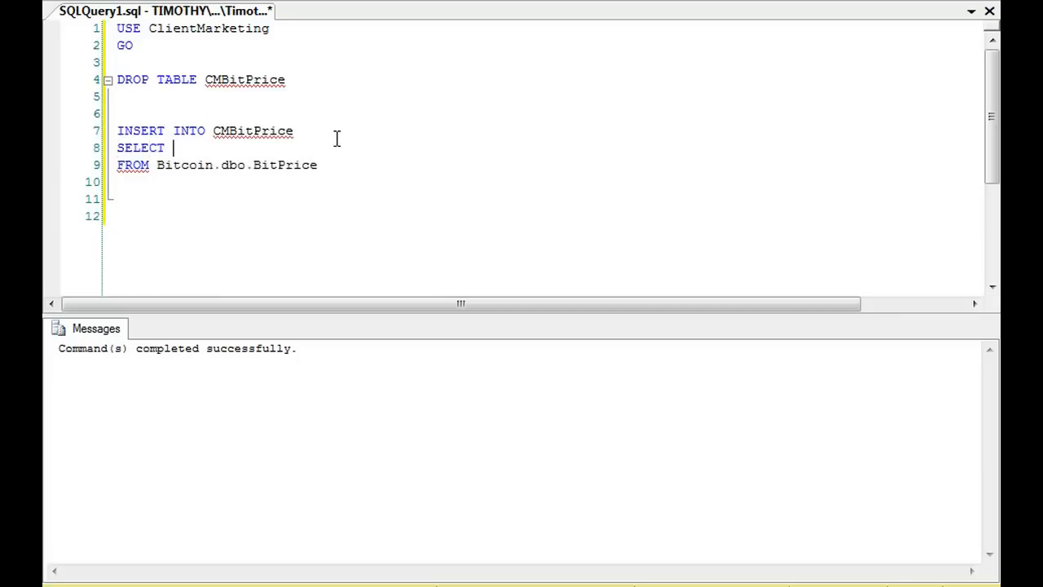
pyautogui.write('*')
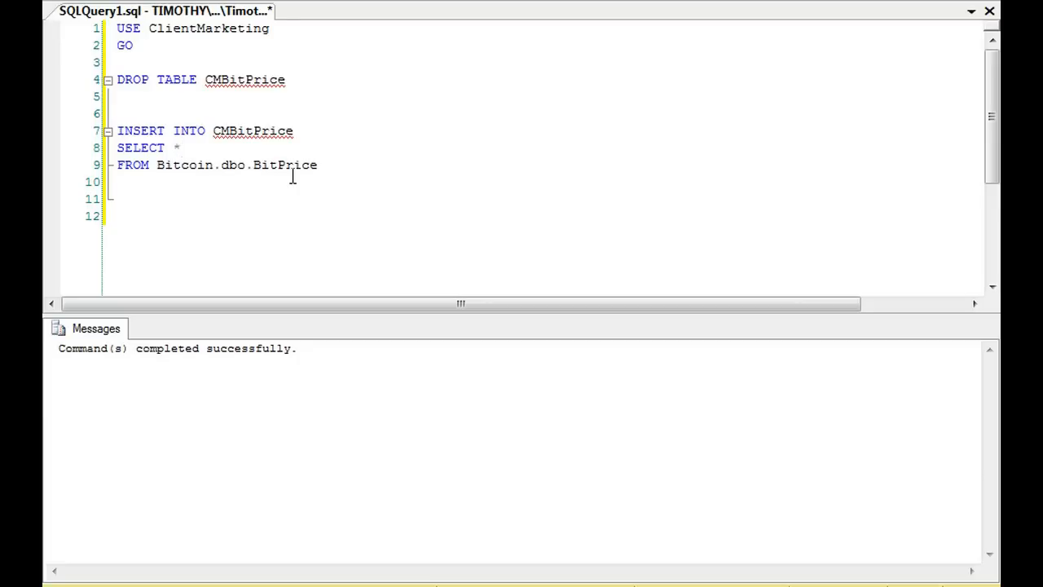
pyautogui.click(178, 148)
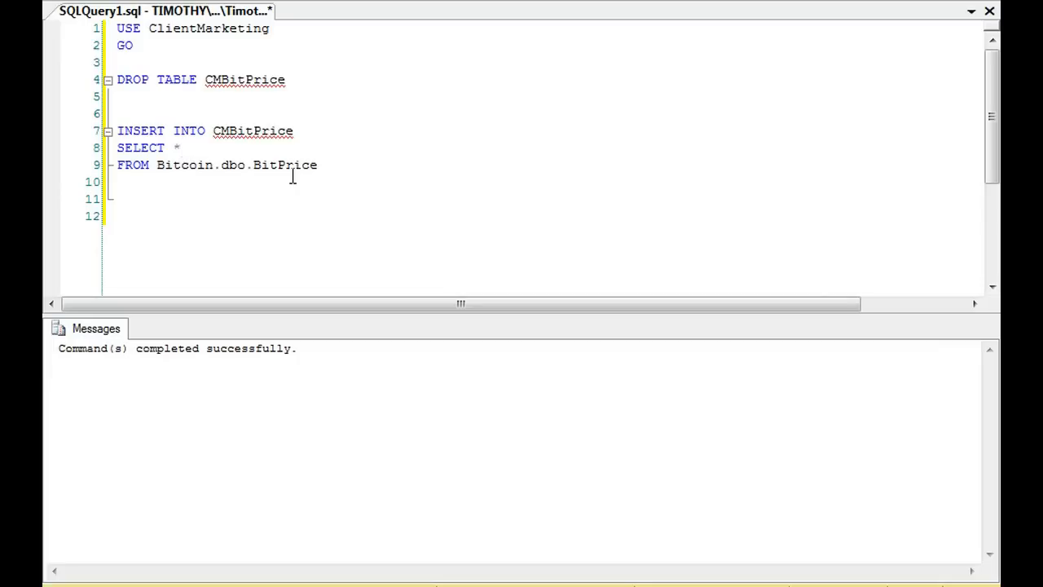
pyautogui.click(178, 148)
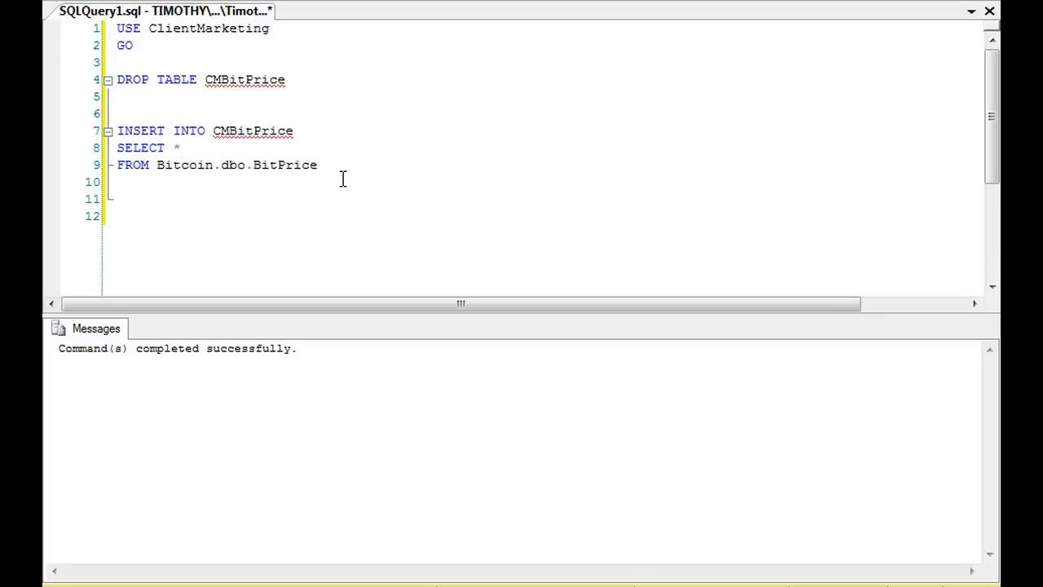
pyautogui.click(177, 148)
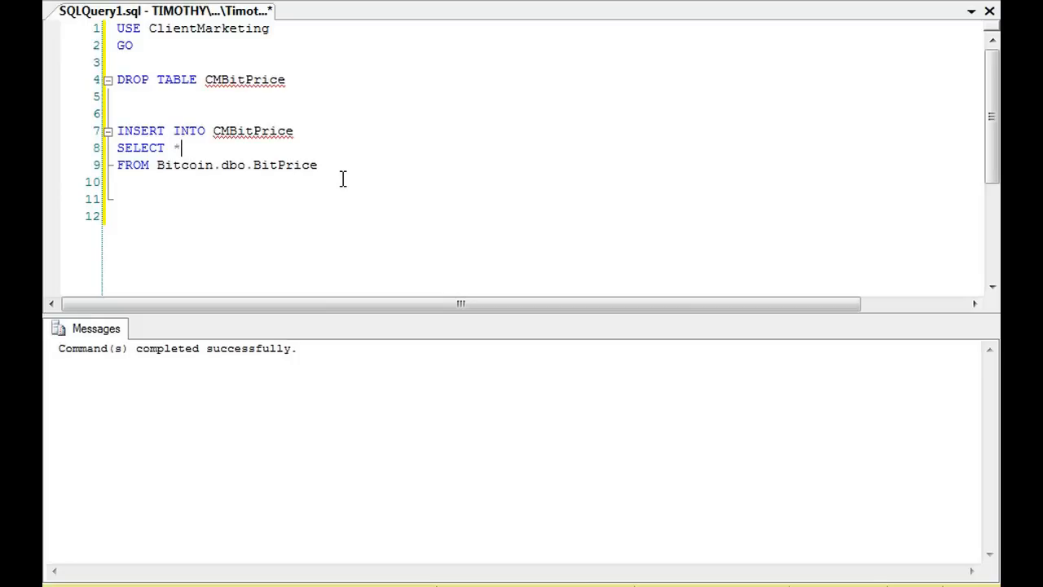